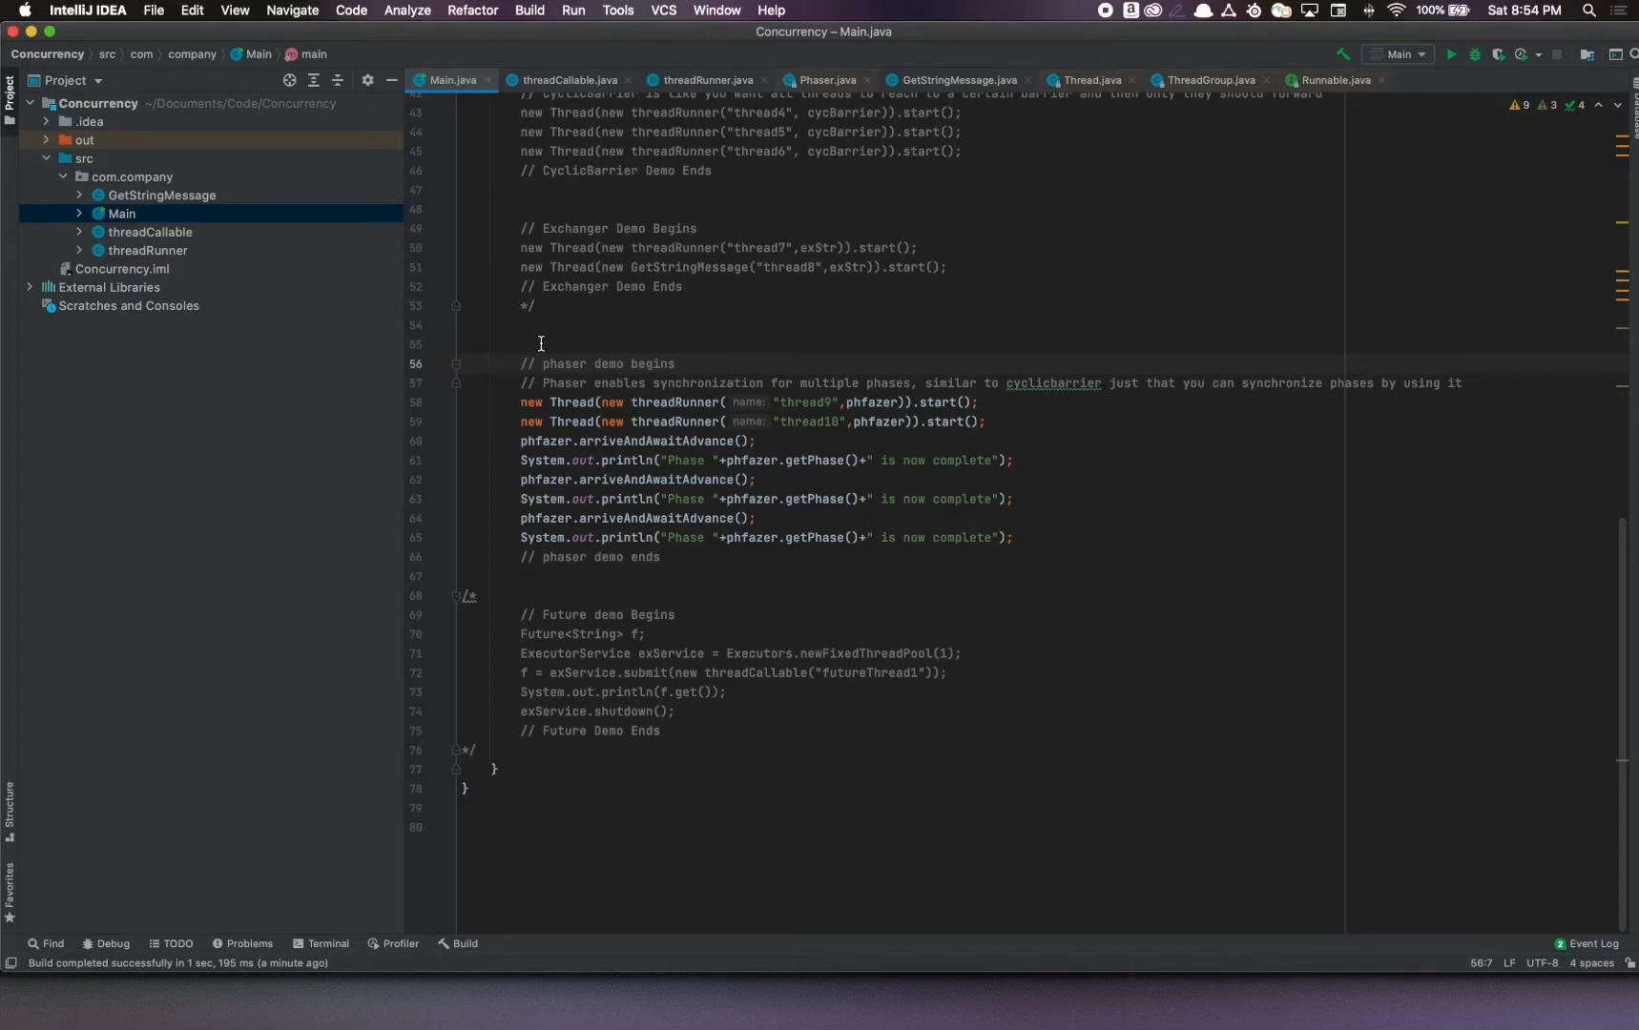
Scroll to threadRunner.java's Phaser if-block with its greeting prints and deregister call
scroll(up, 3)
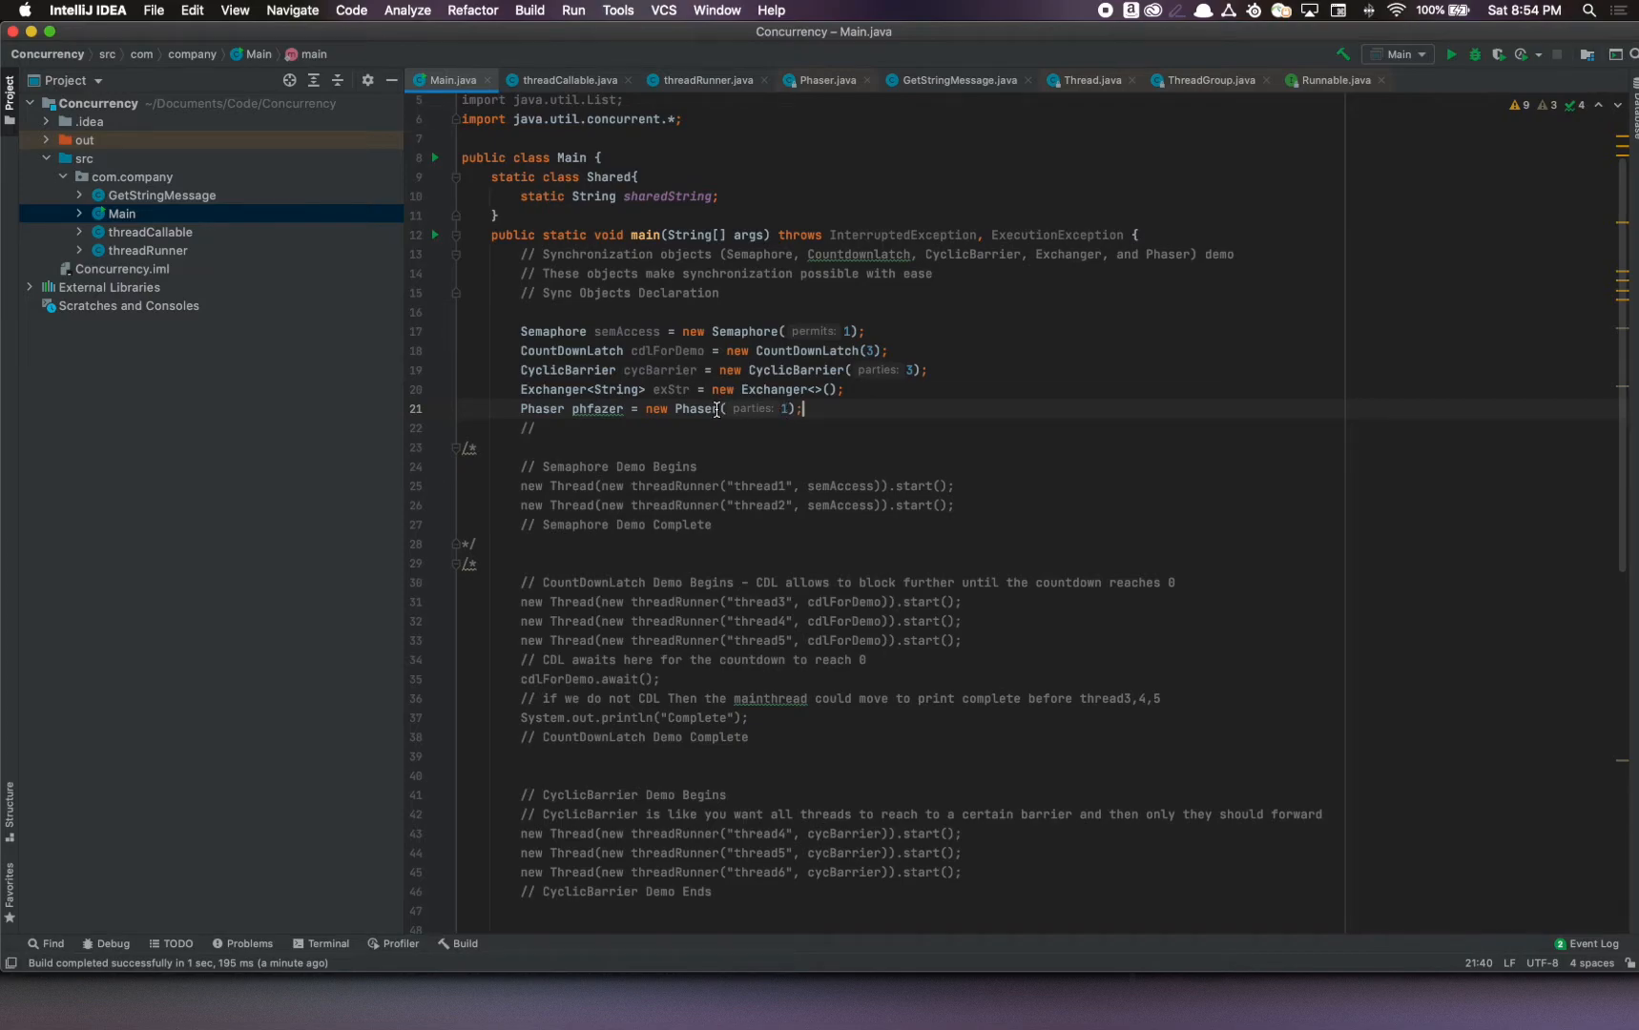
mouse_move(716, 408)
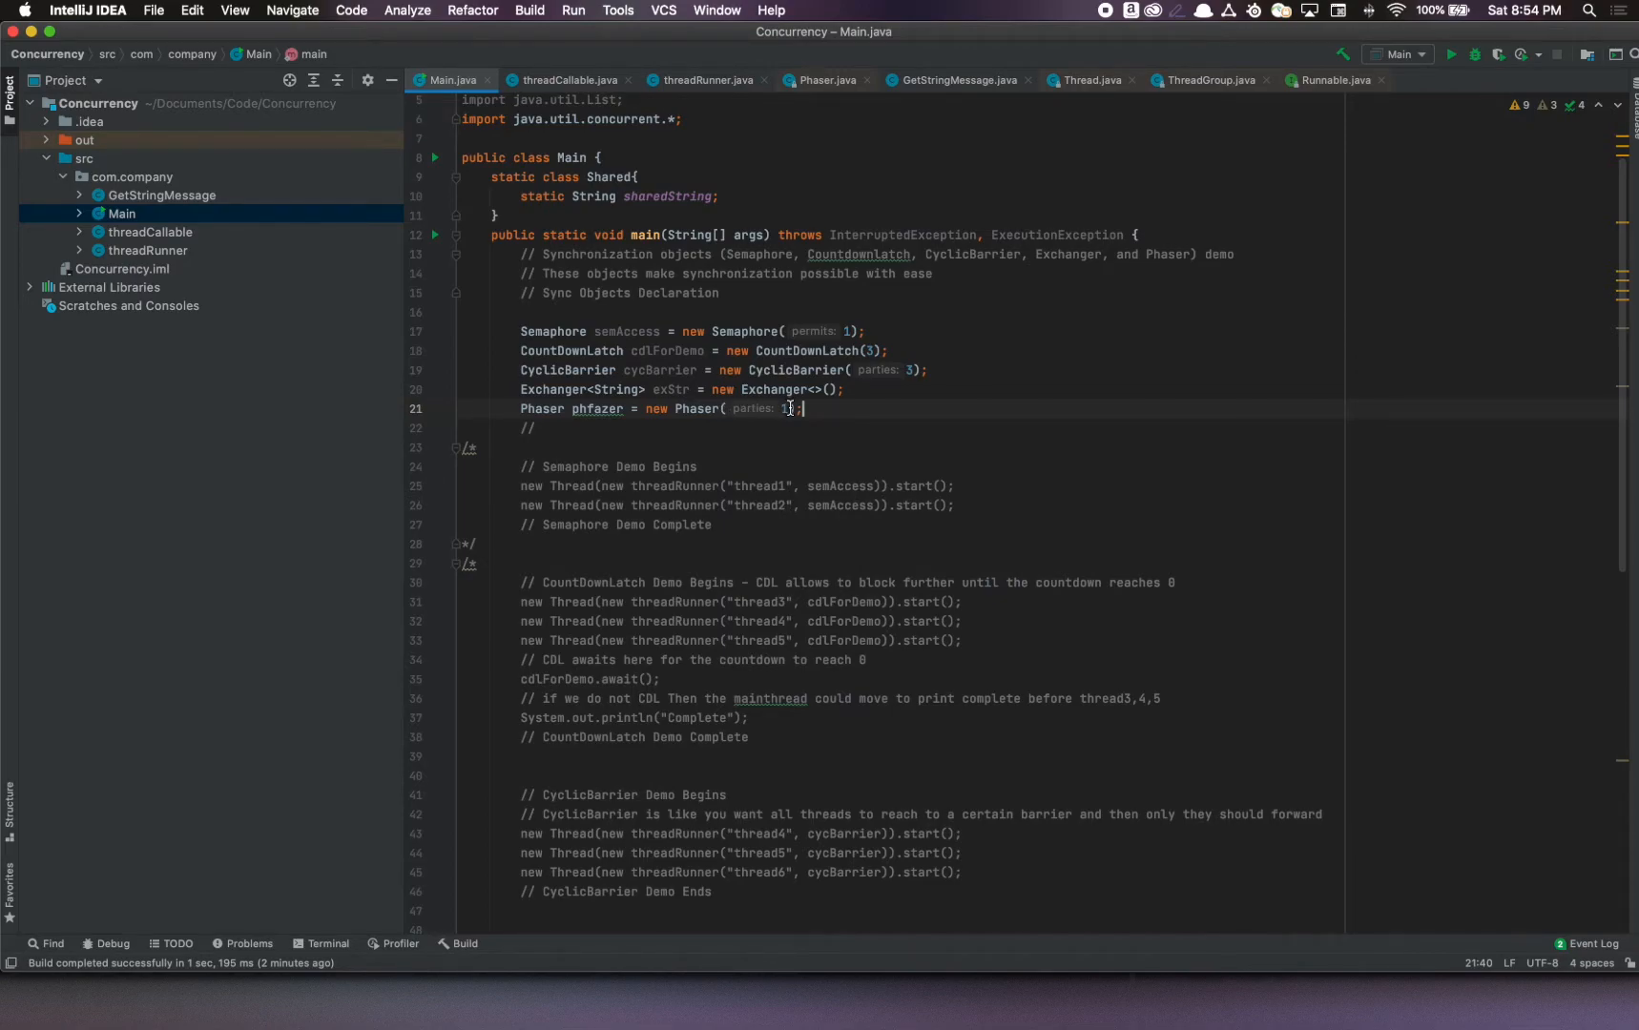
scroll(down, 3)
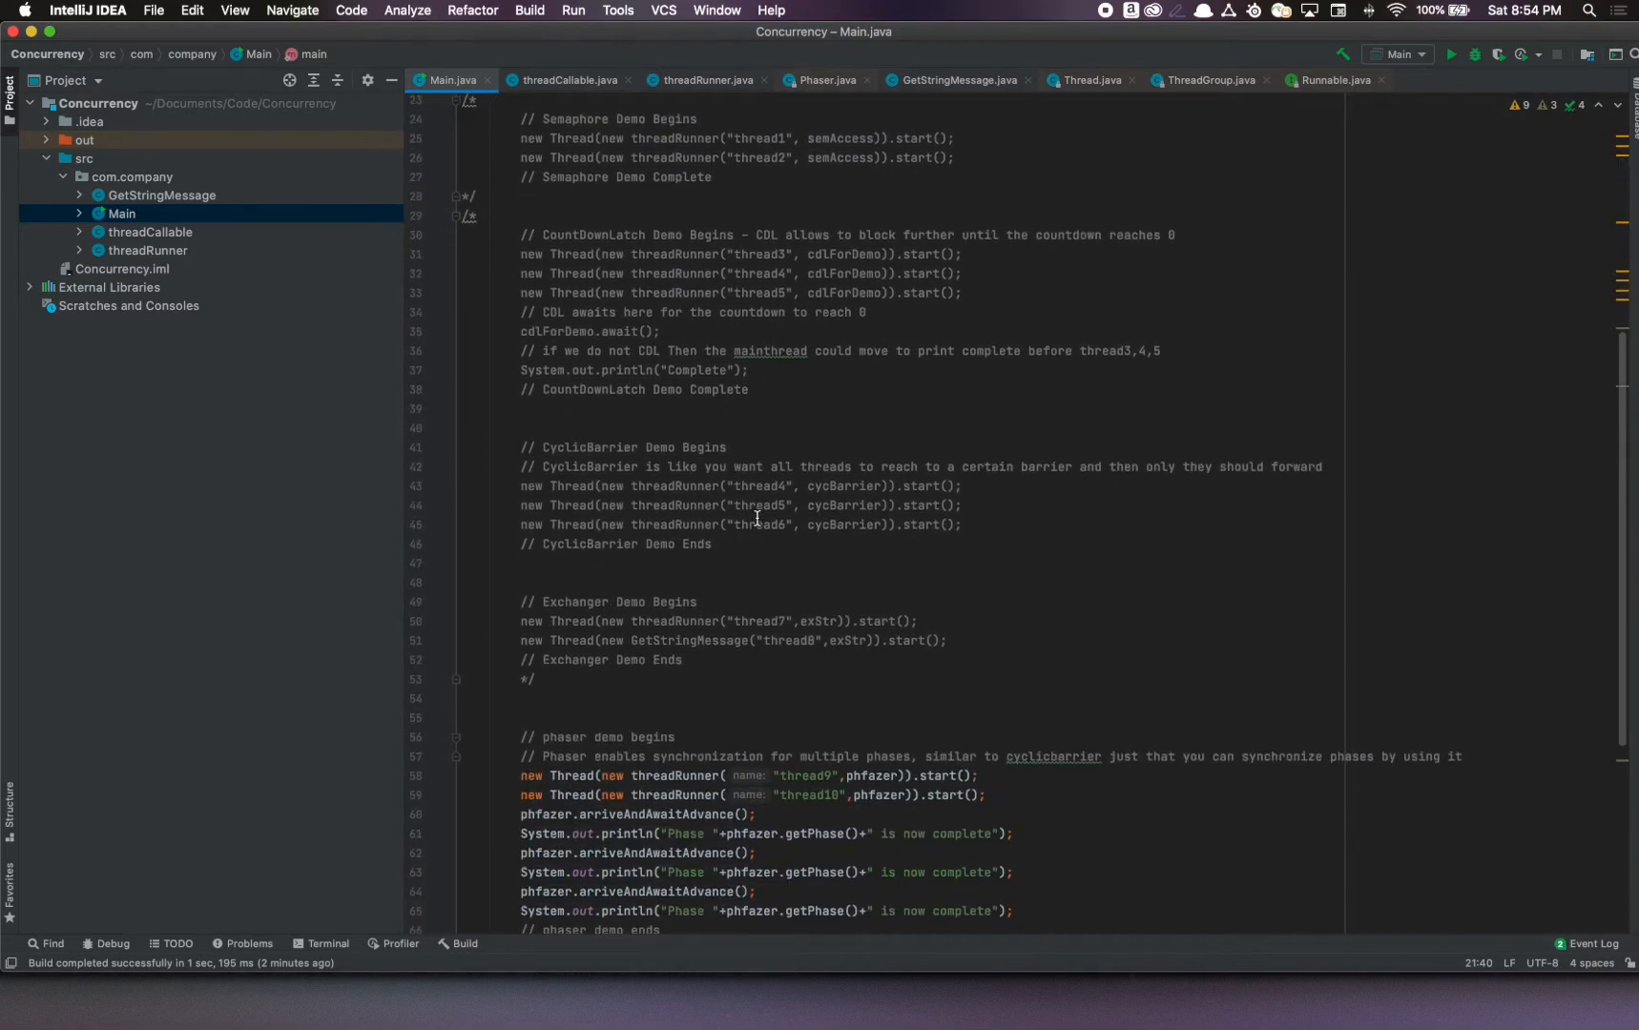
scroll(down, 3)
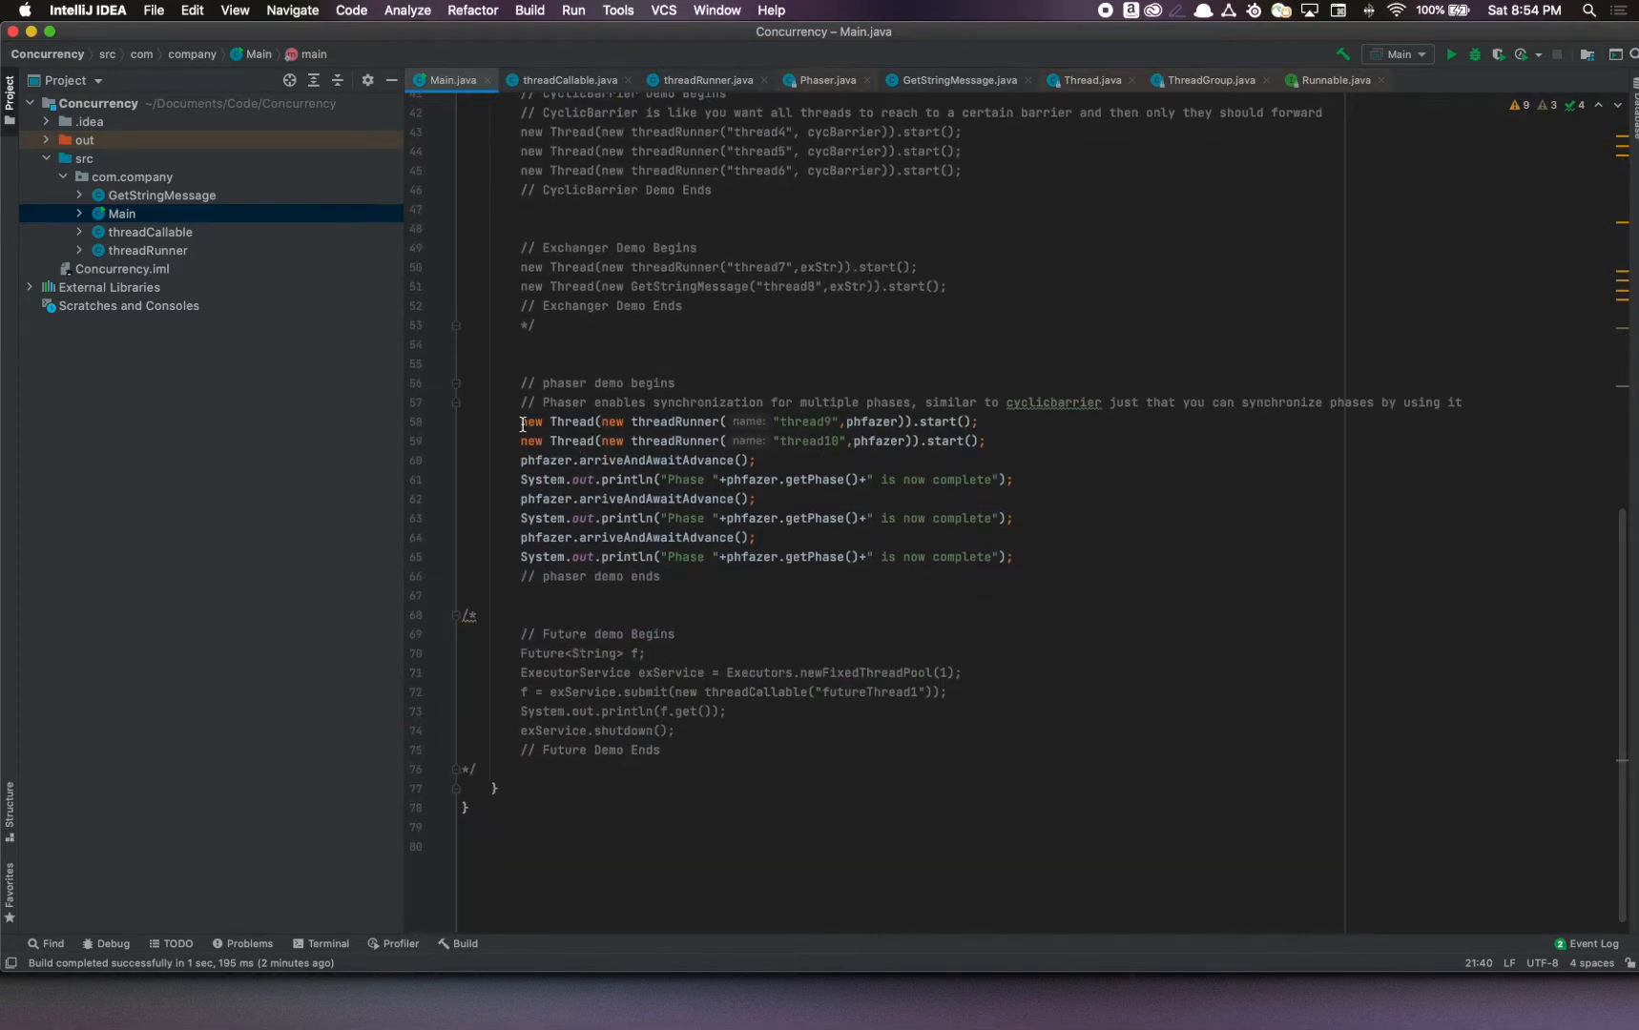
drag(522, 420, 745, 460)
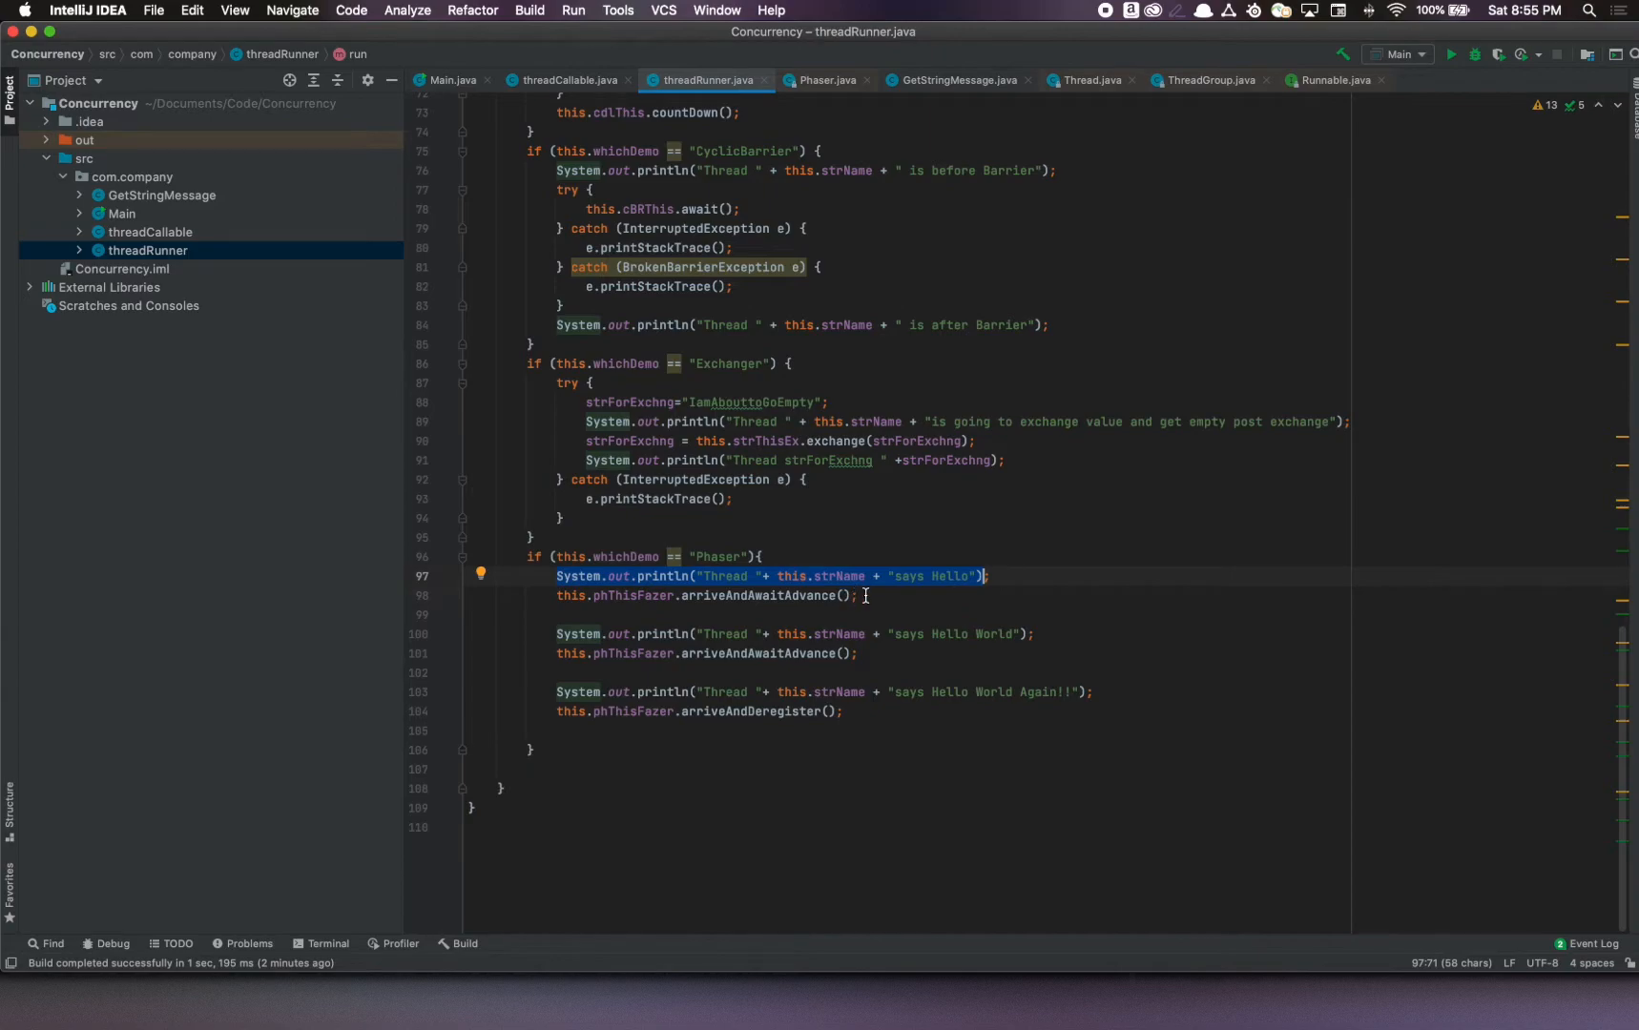
click(120, 213)
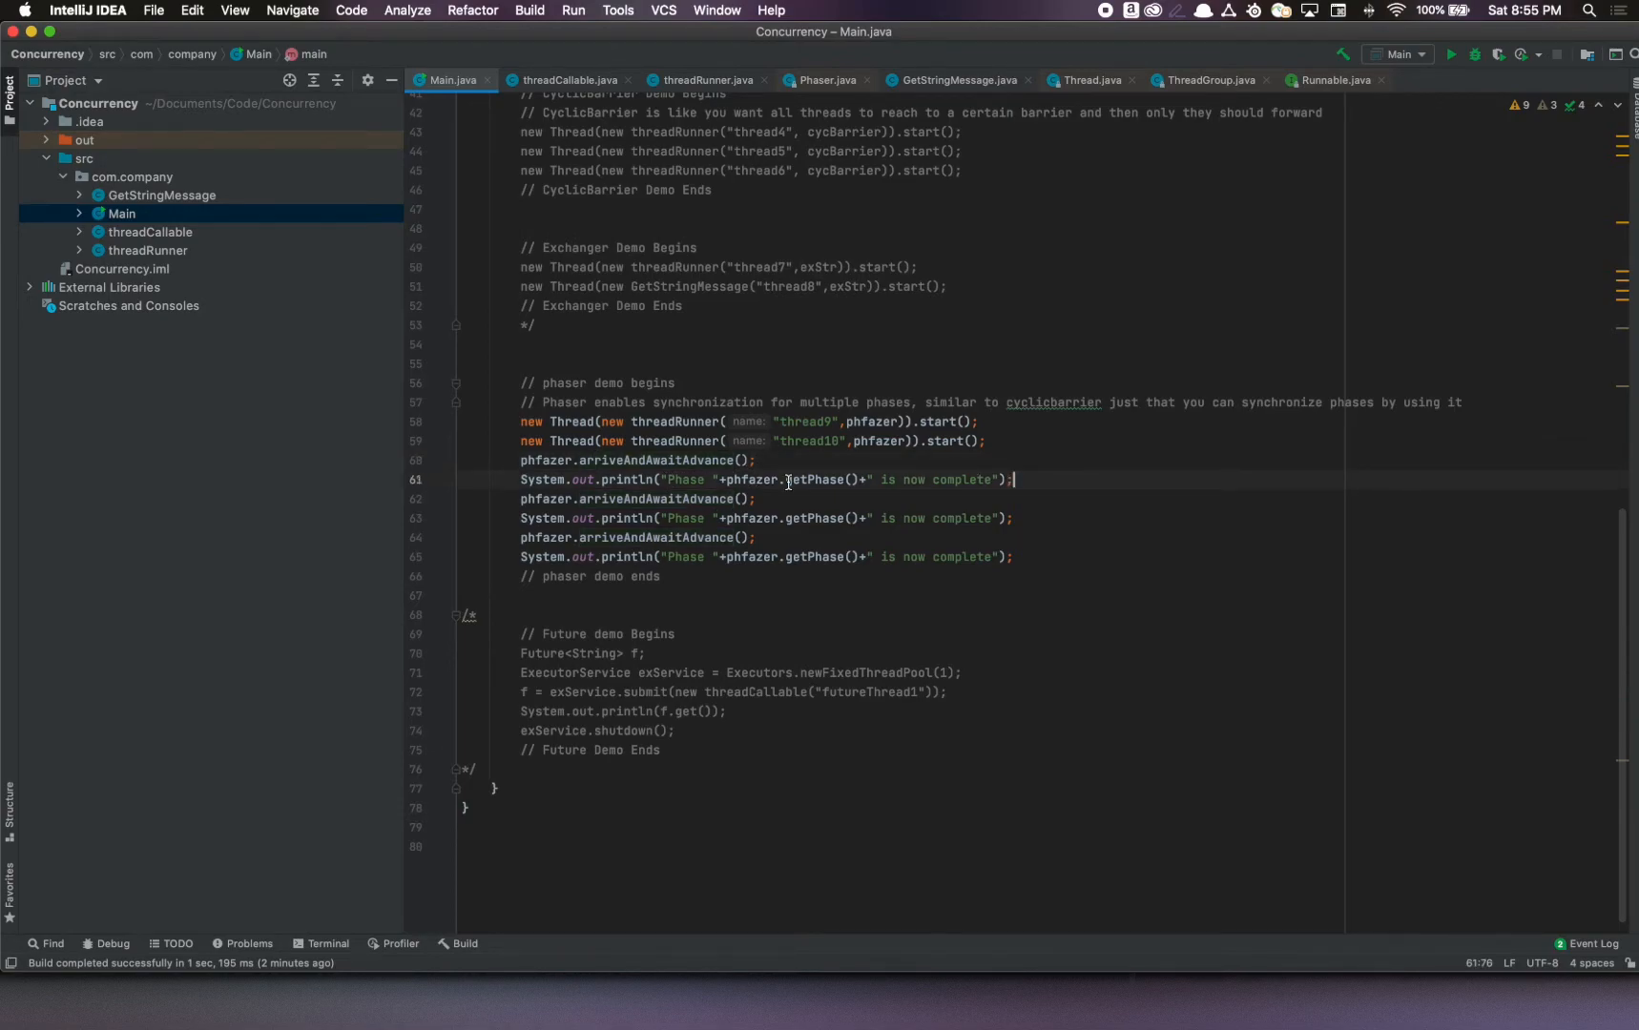
mouse_move(619, 500)
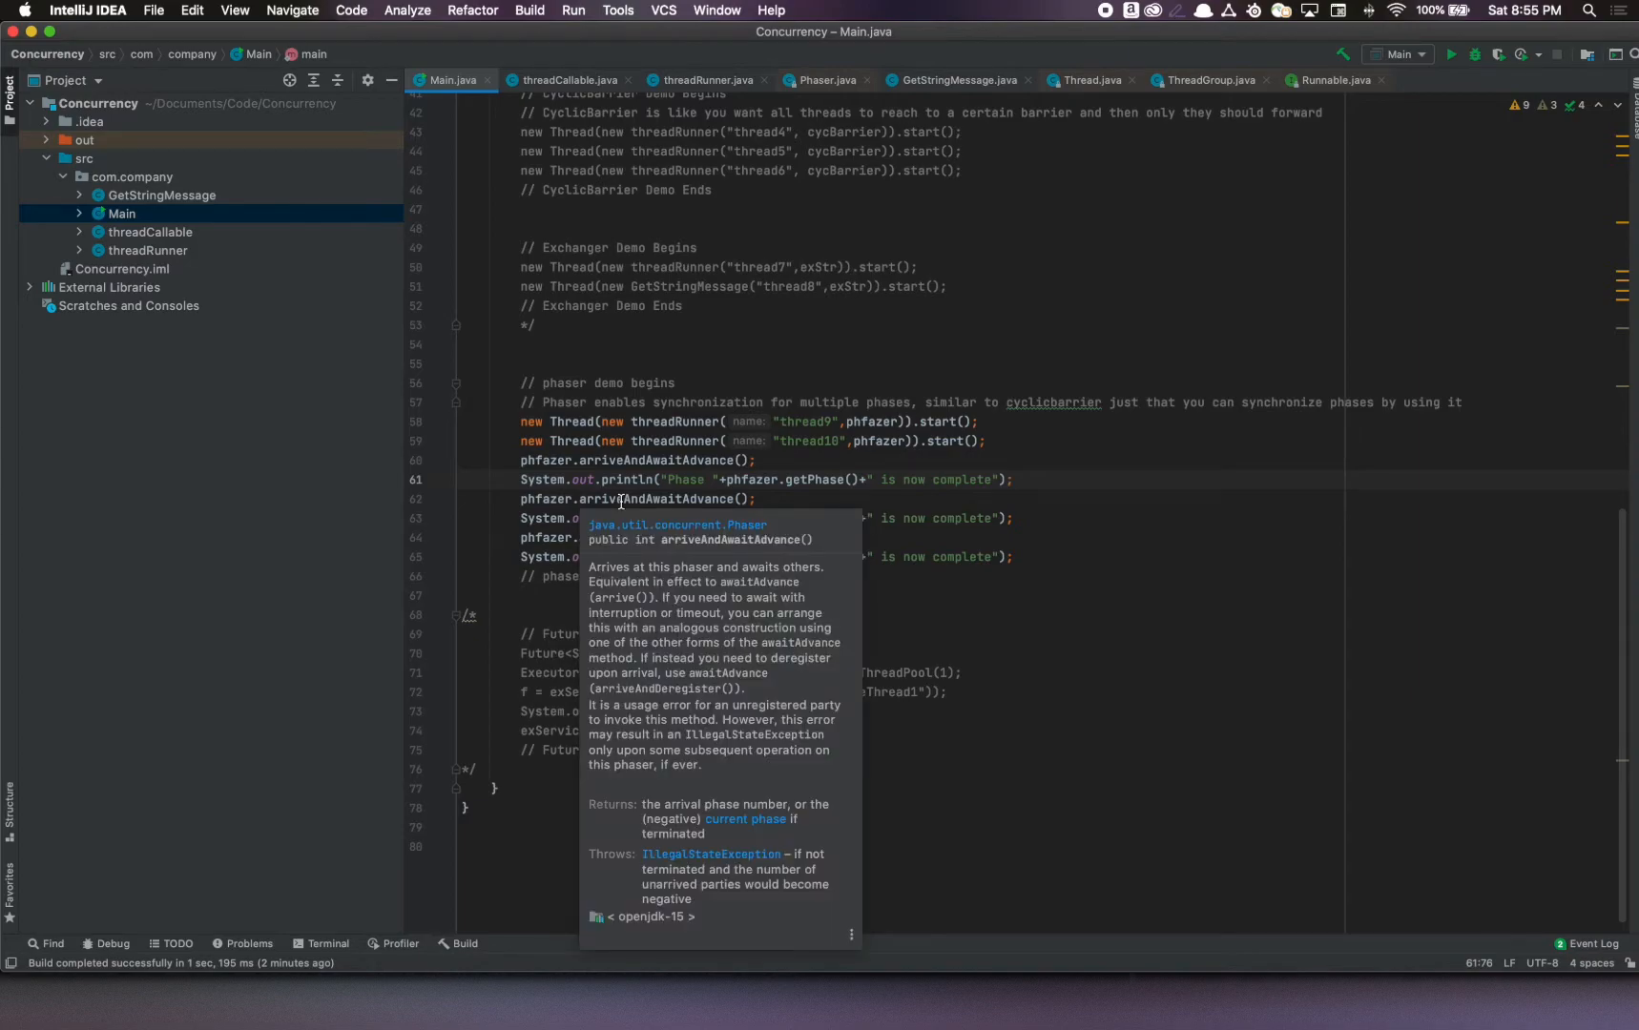
Return to threadRunner.java, where the 'says Hello World' print is highlighted
click(147, 250)
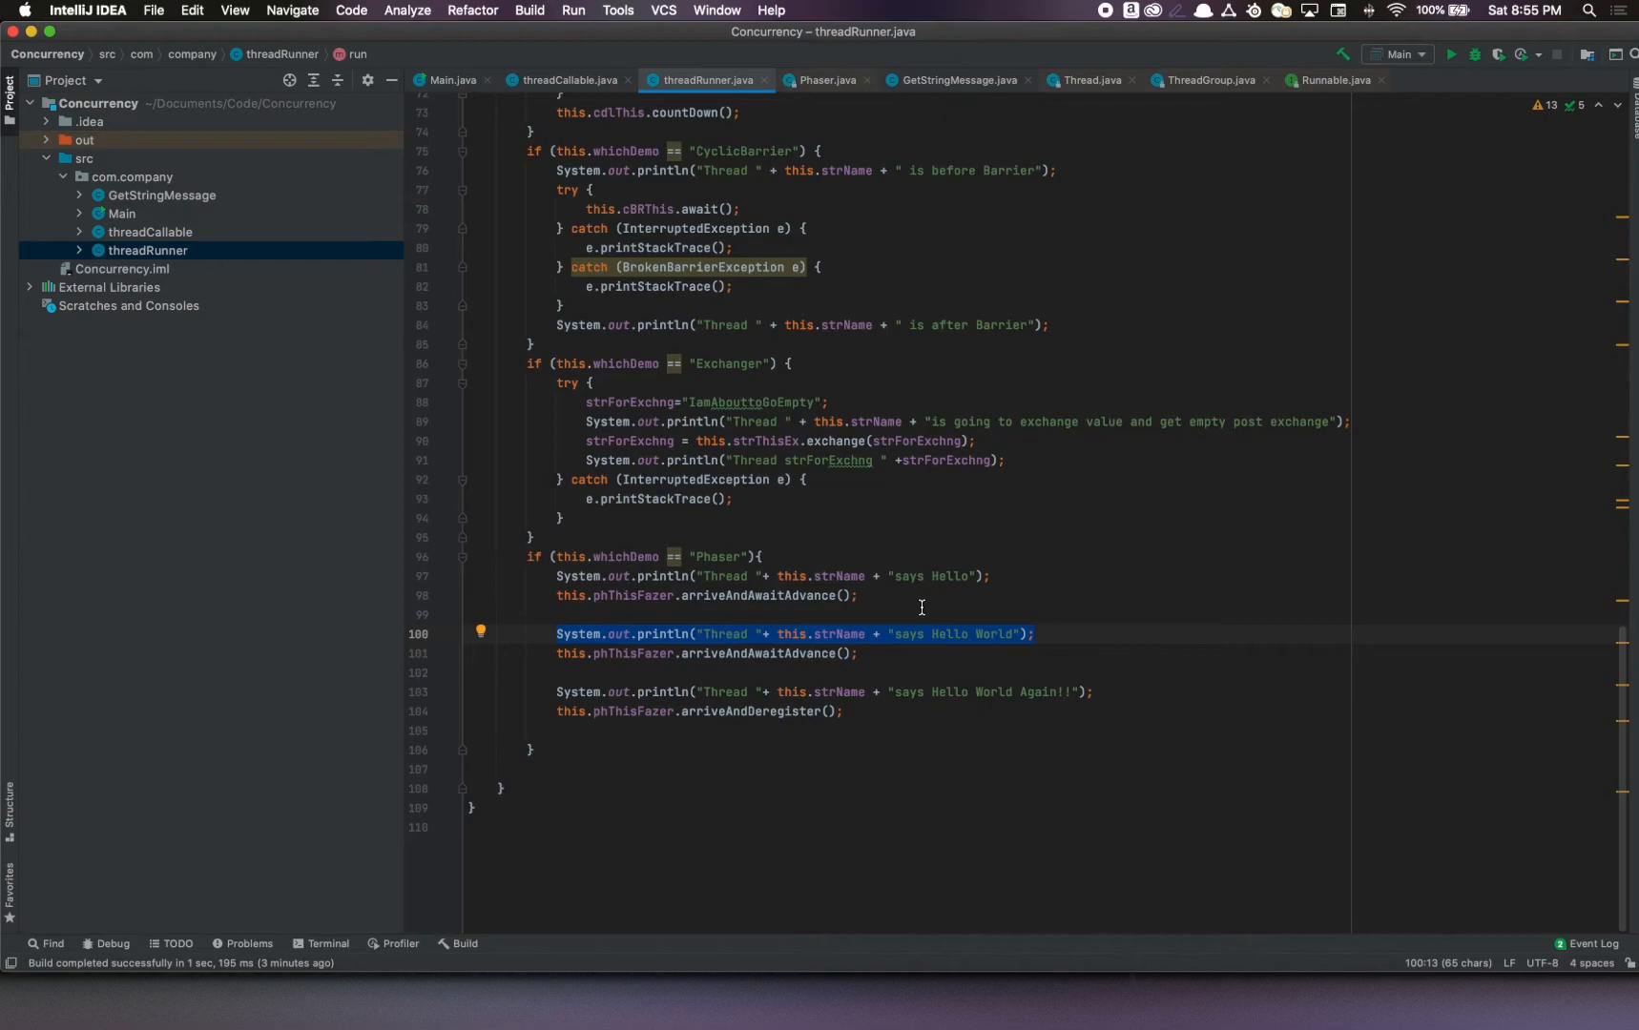
mouse_move(744, 577)
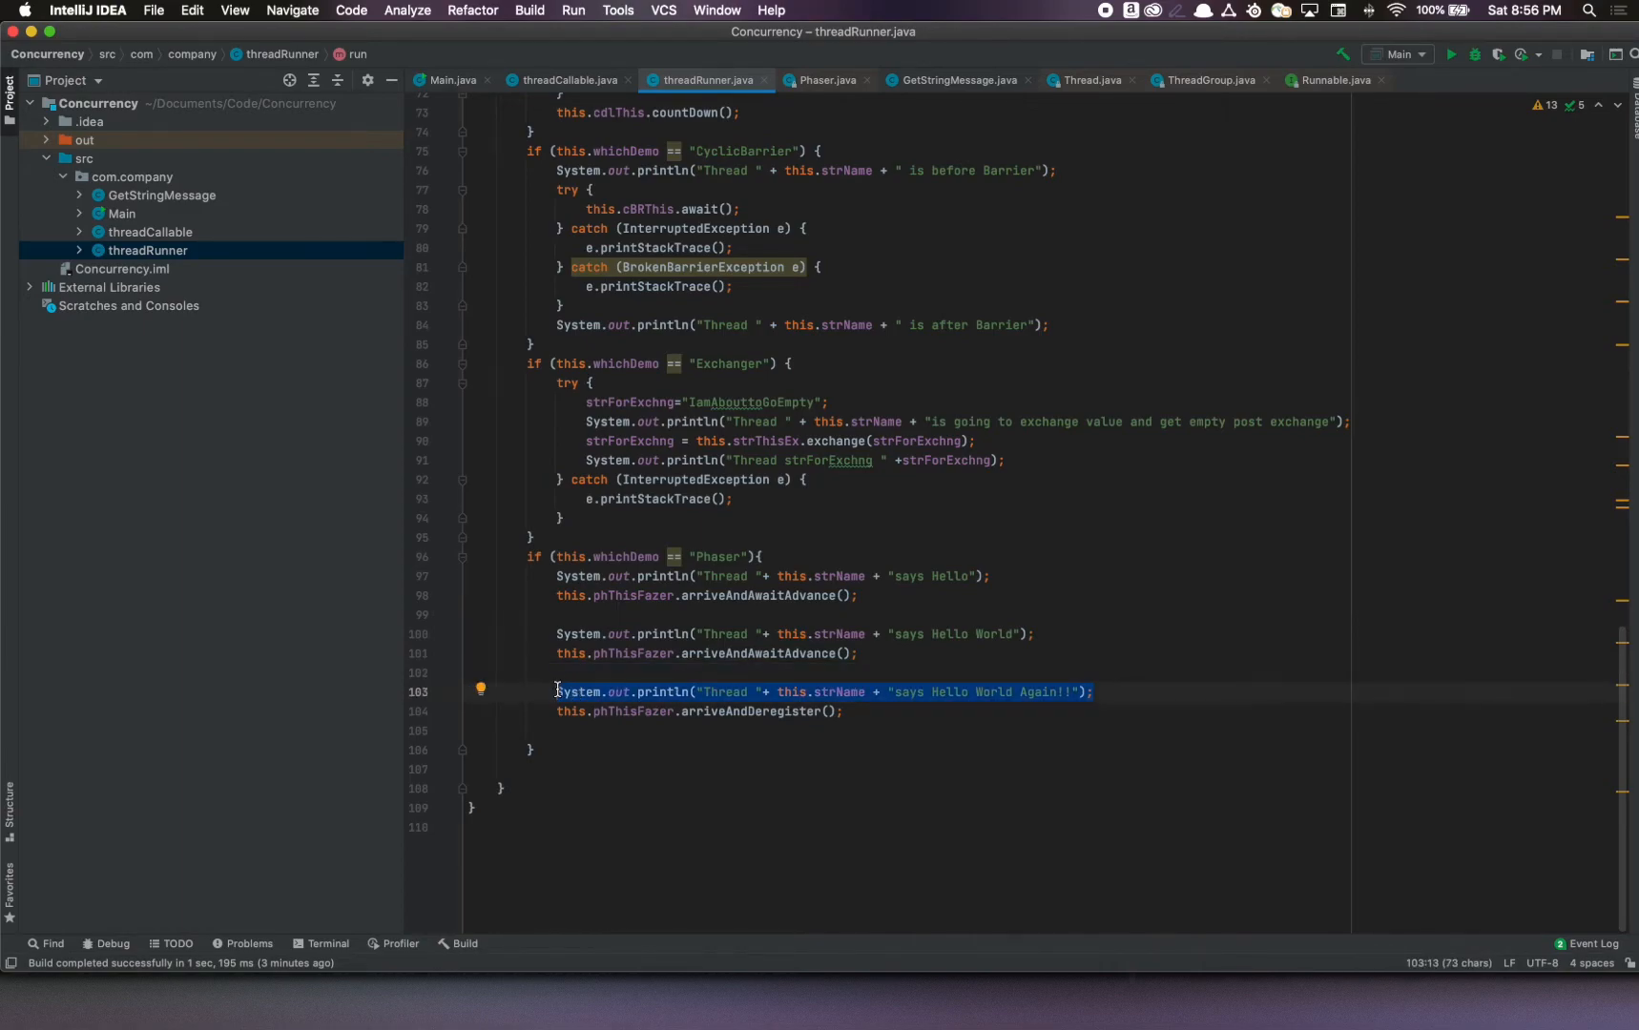
Point out the arriveAndDeregister call after the 'says Hello World Again!!' print
click(849, 712)
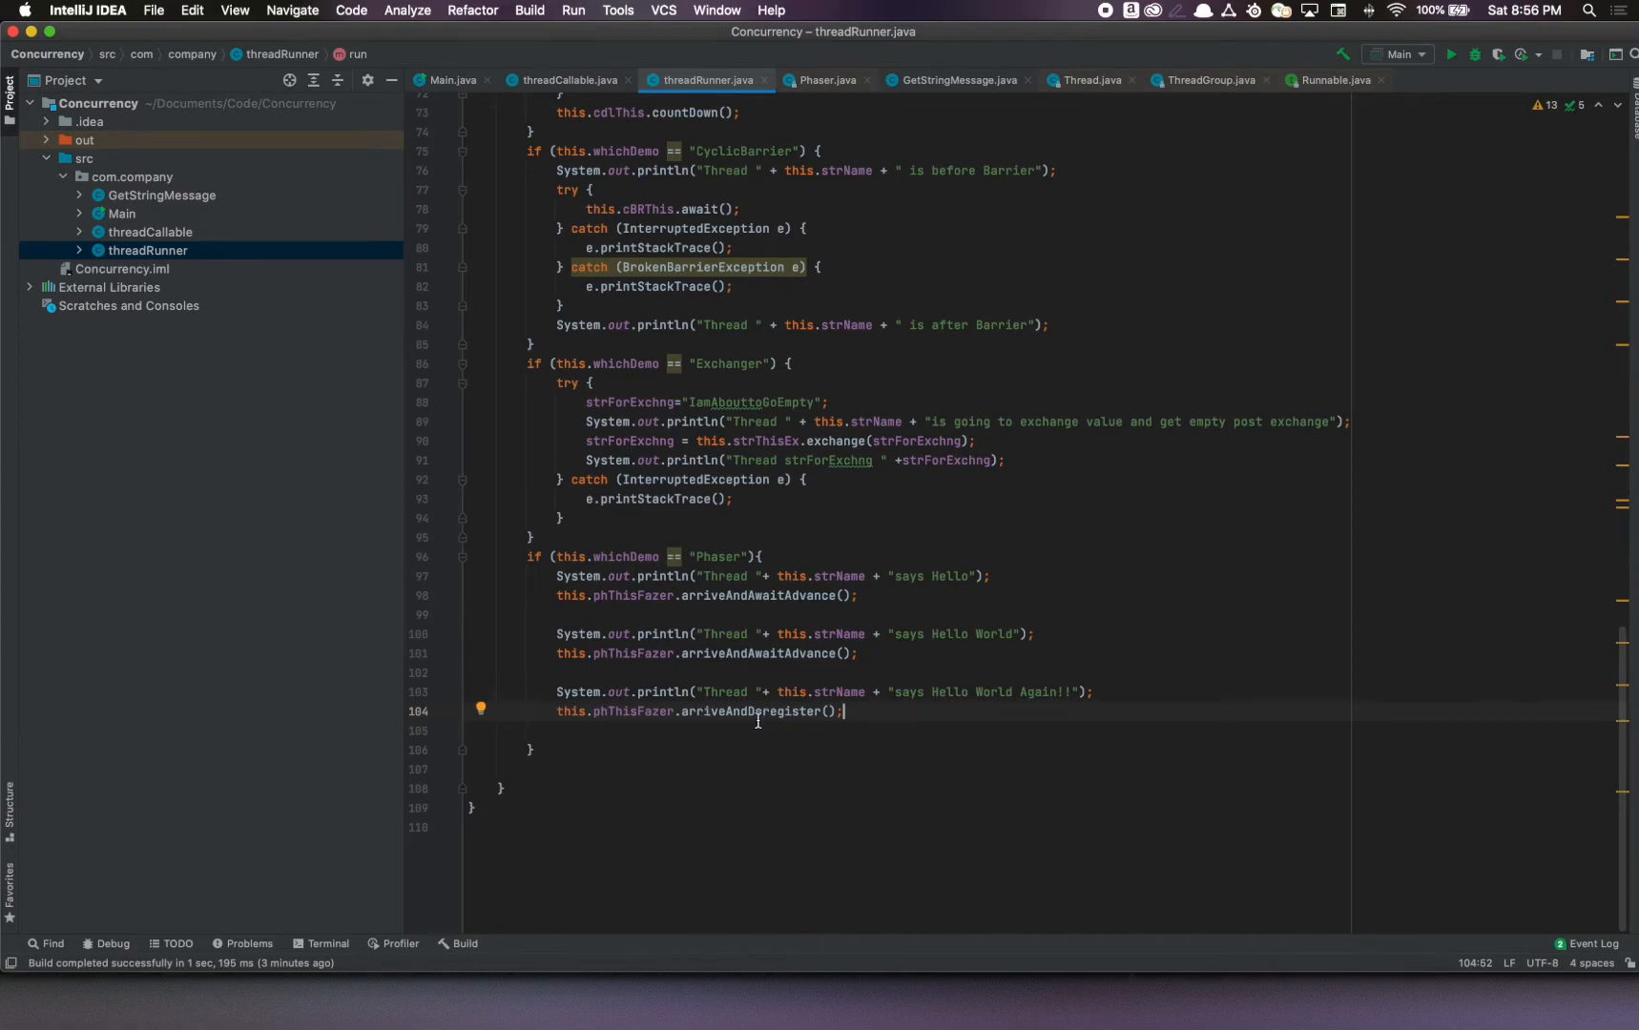
mouse_move(852, 719)
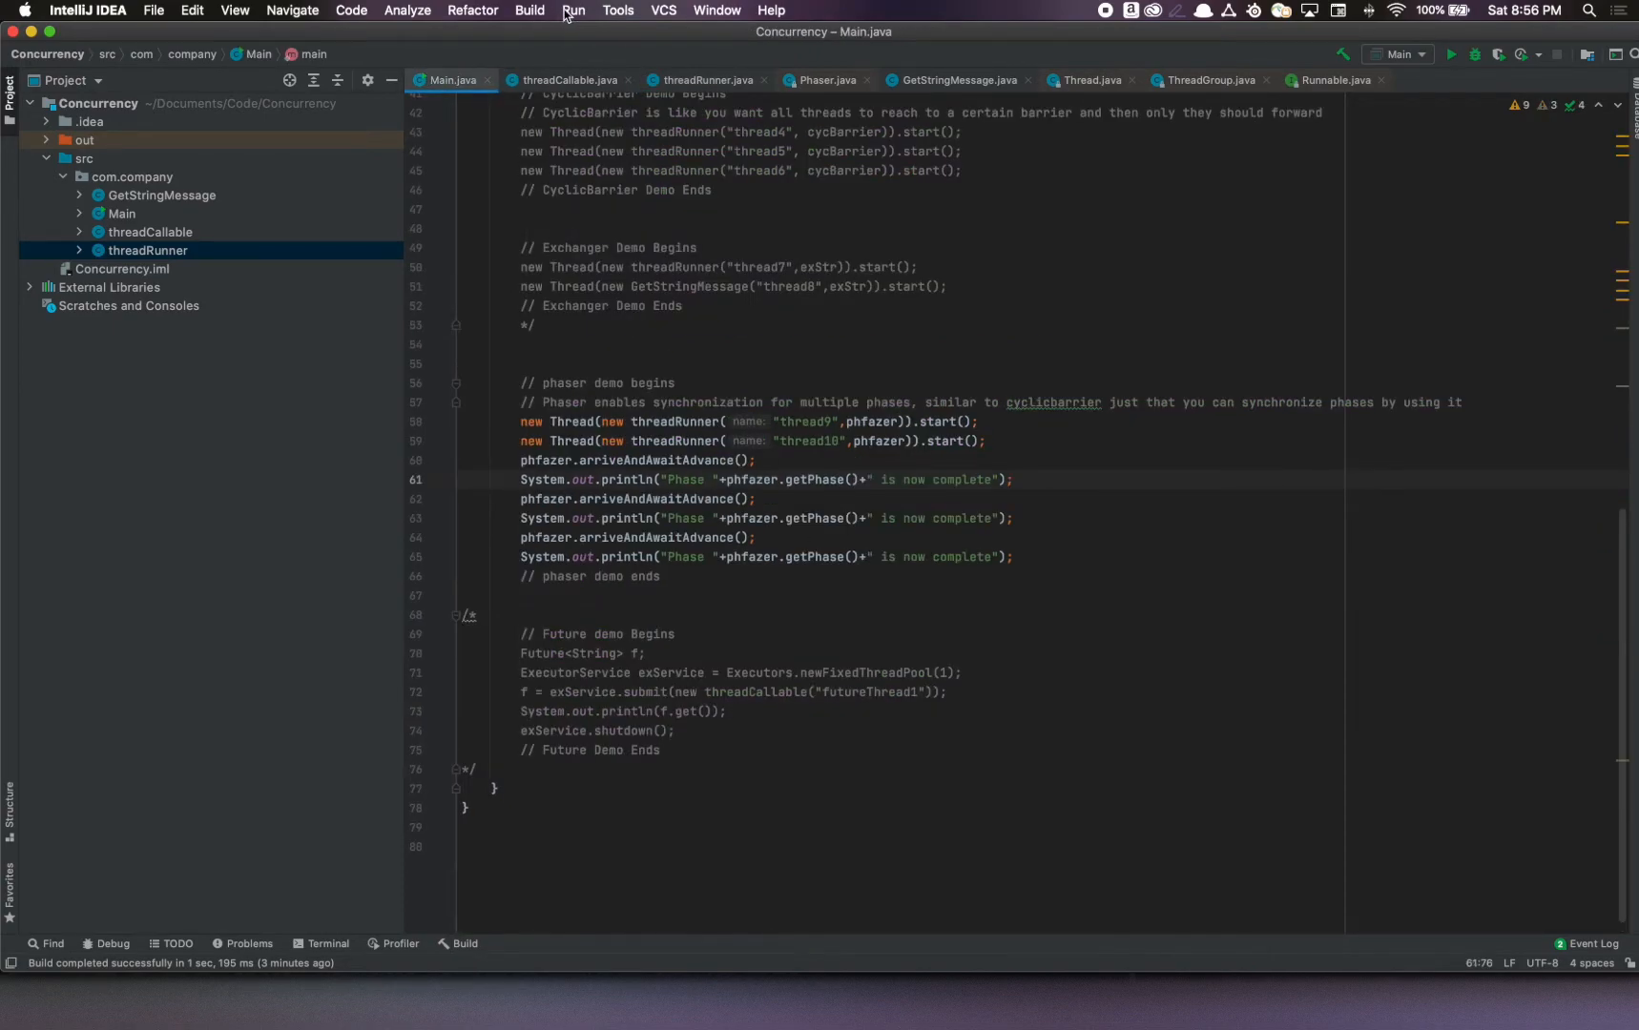
Run Main and inspect thread9's Hello output lines in the Run panel
click(1450, 54)
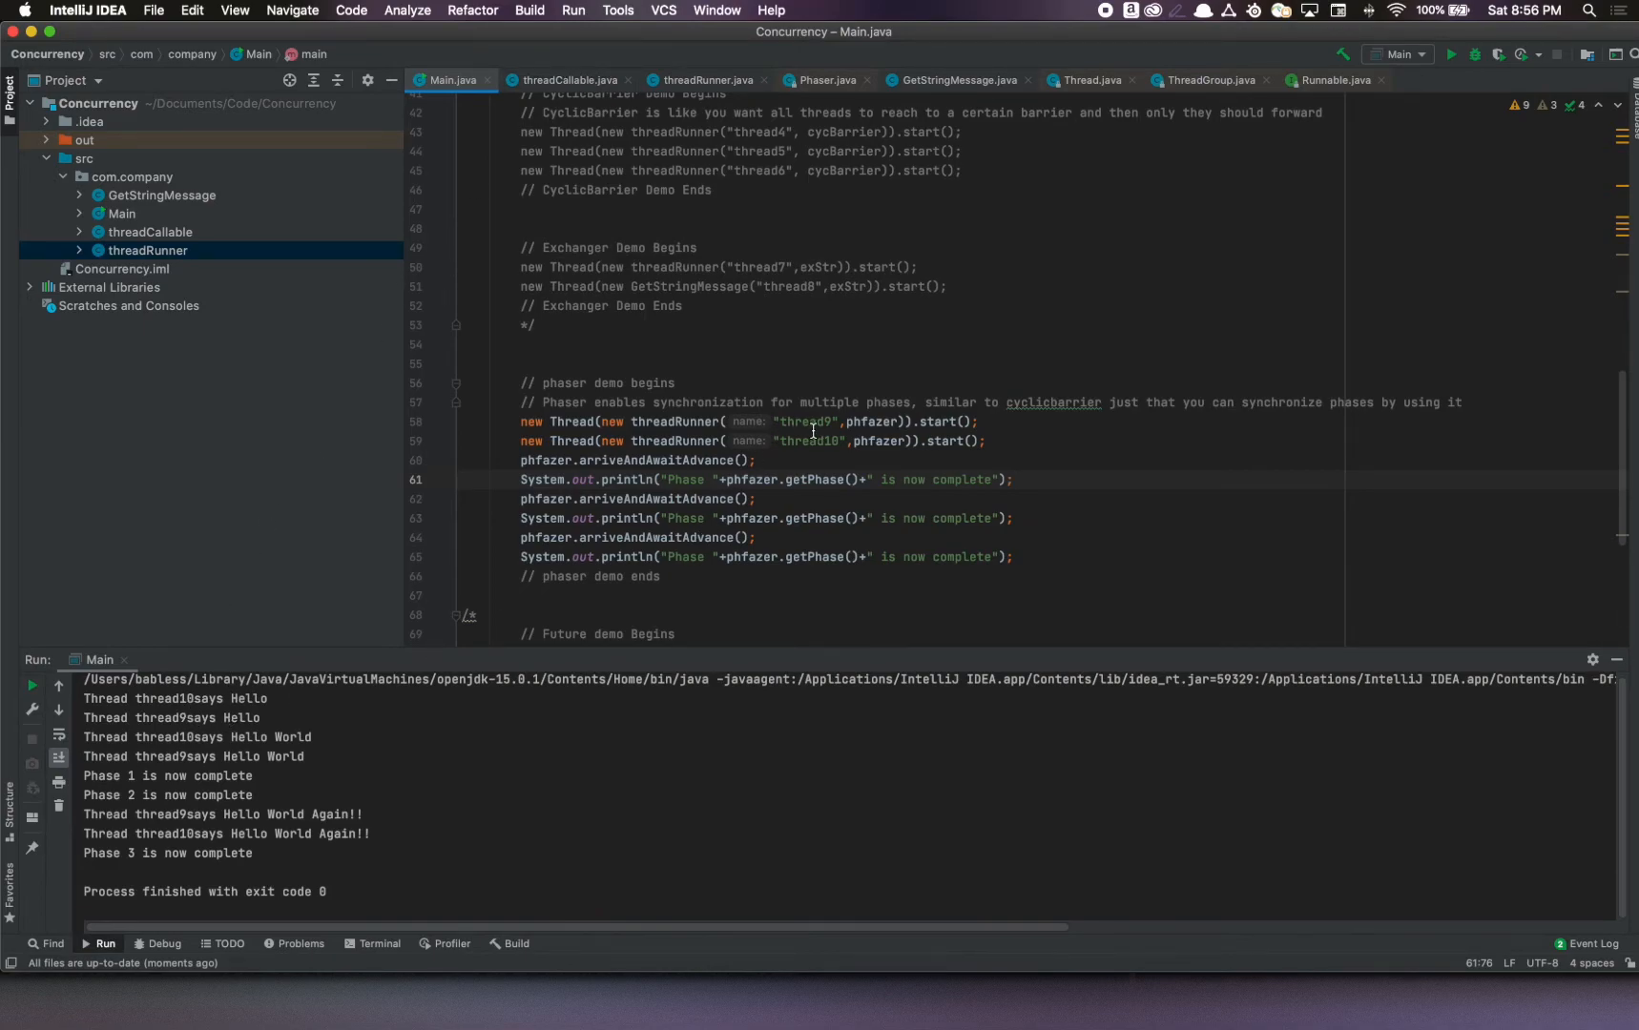
double_click(225, 717)
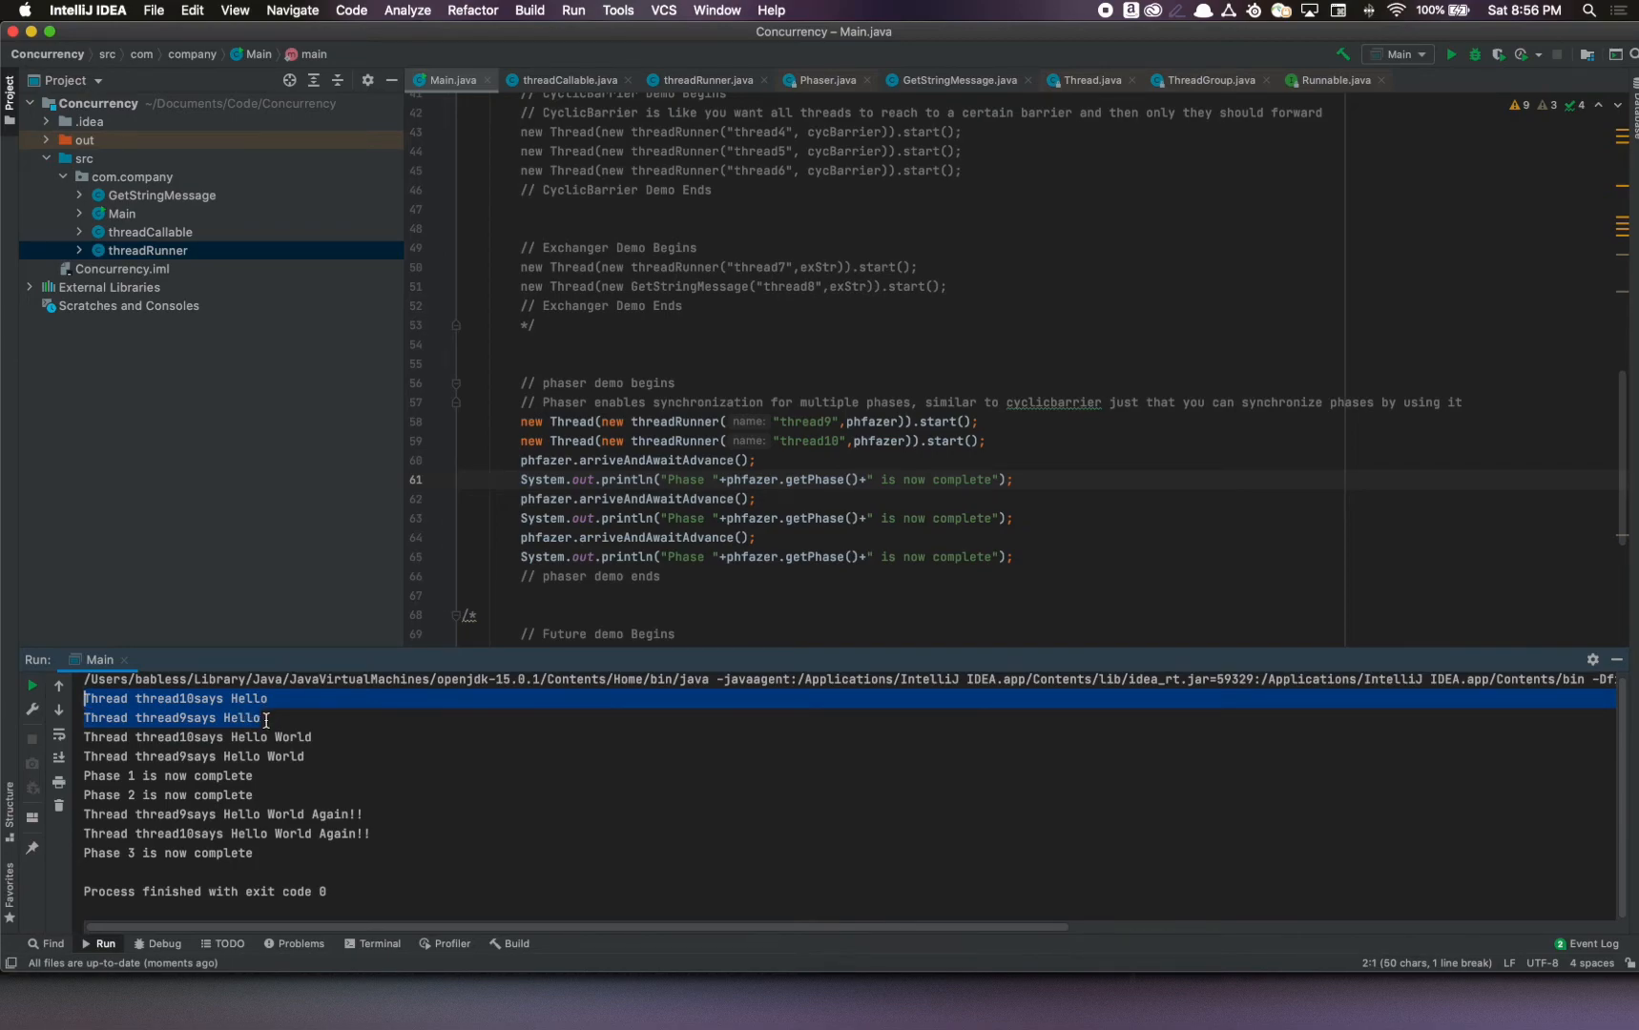
click(264, 720)
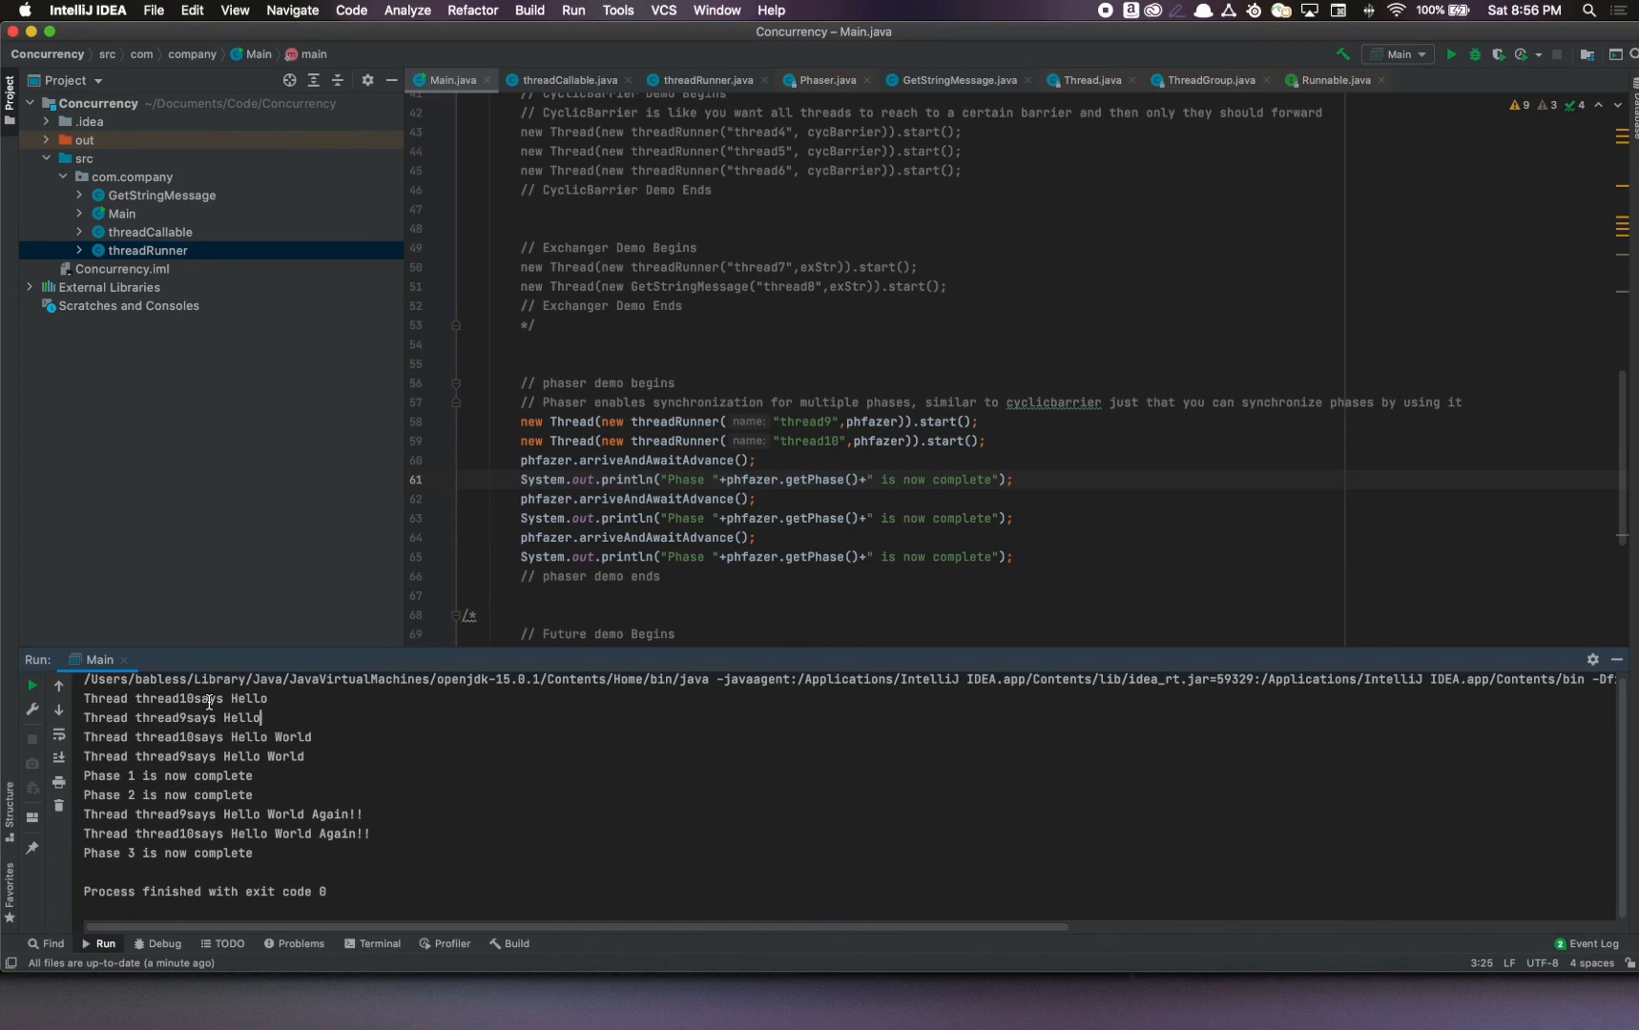
mouse_move(525, 584)
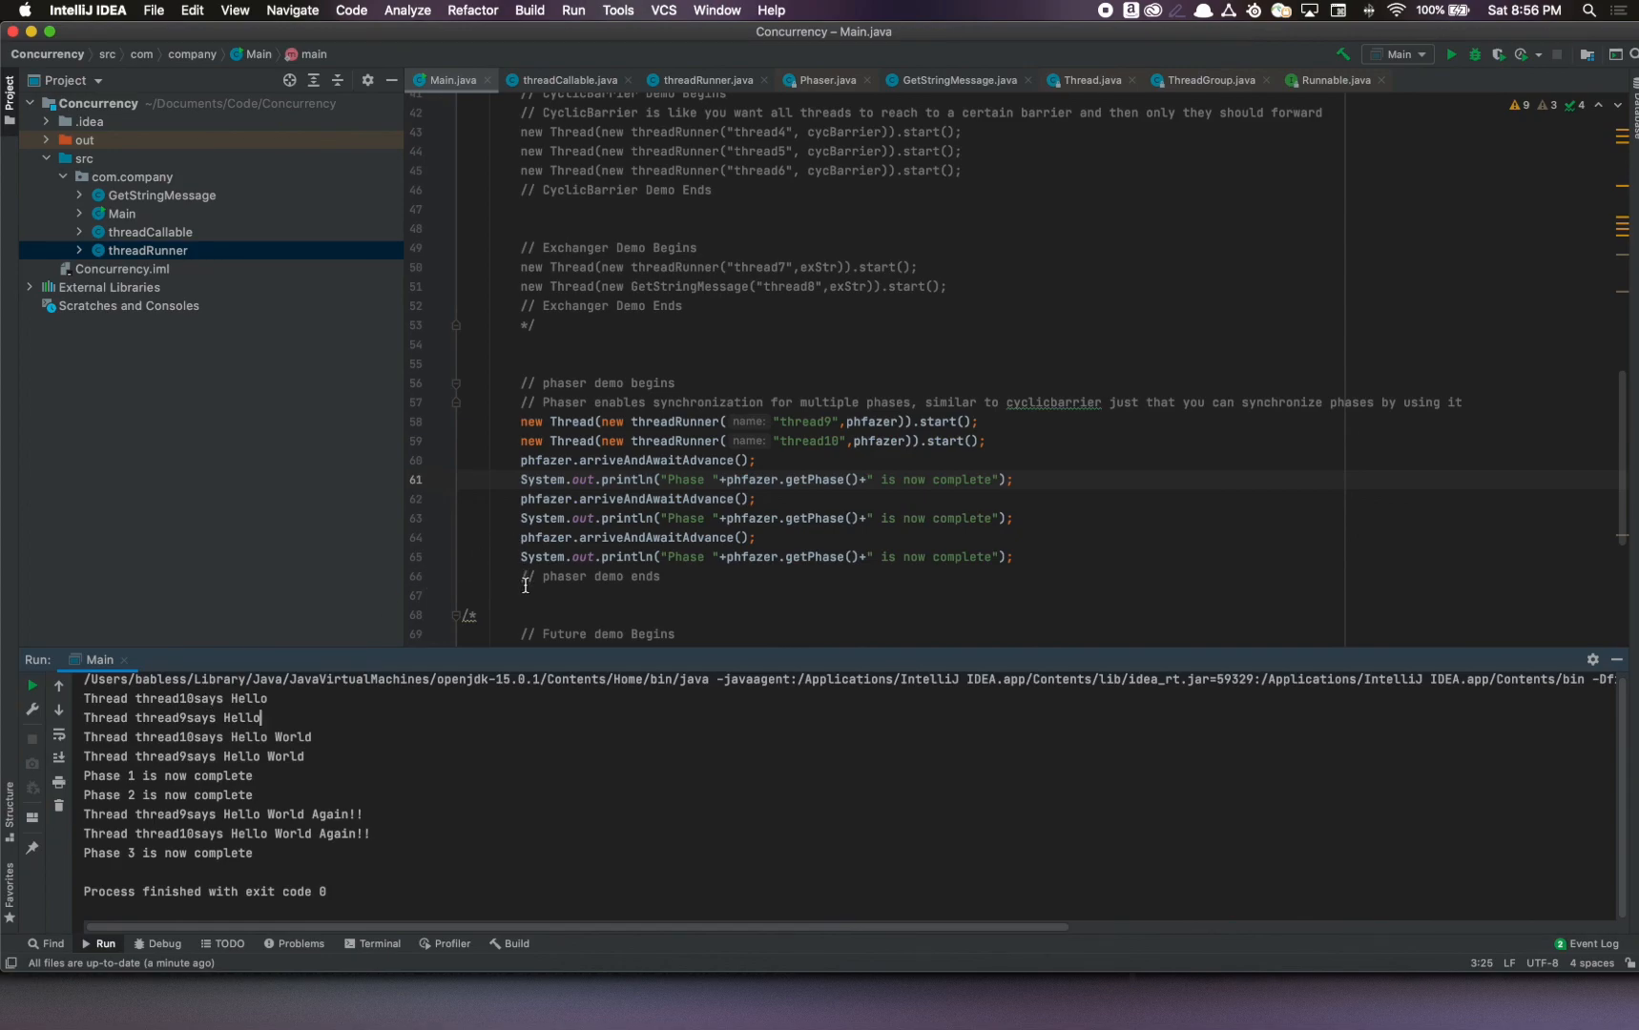
mouse_move(706, 440)
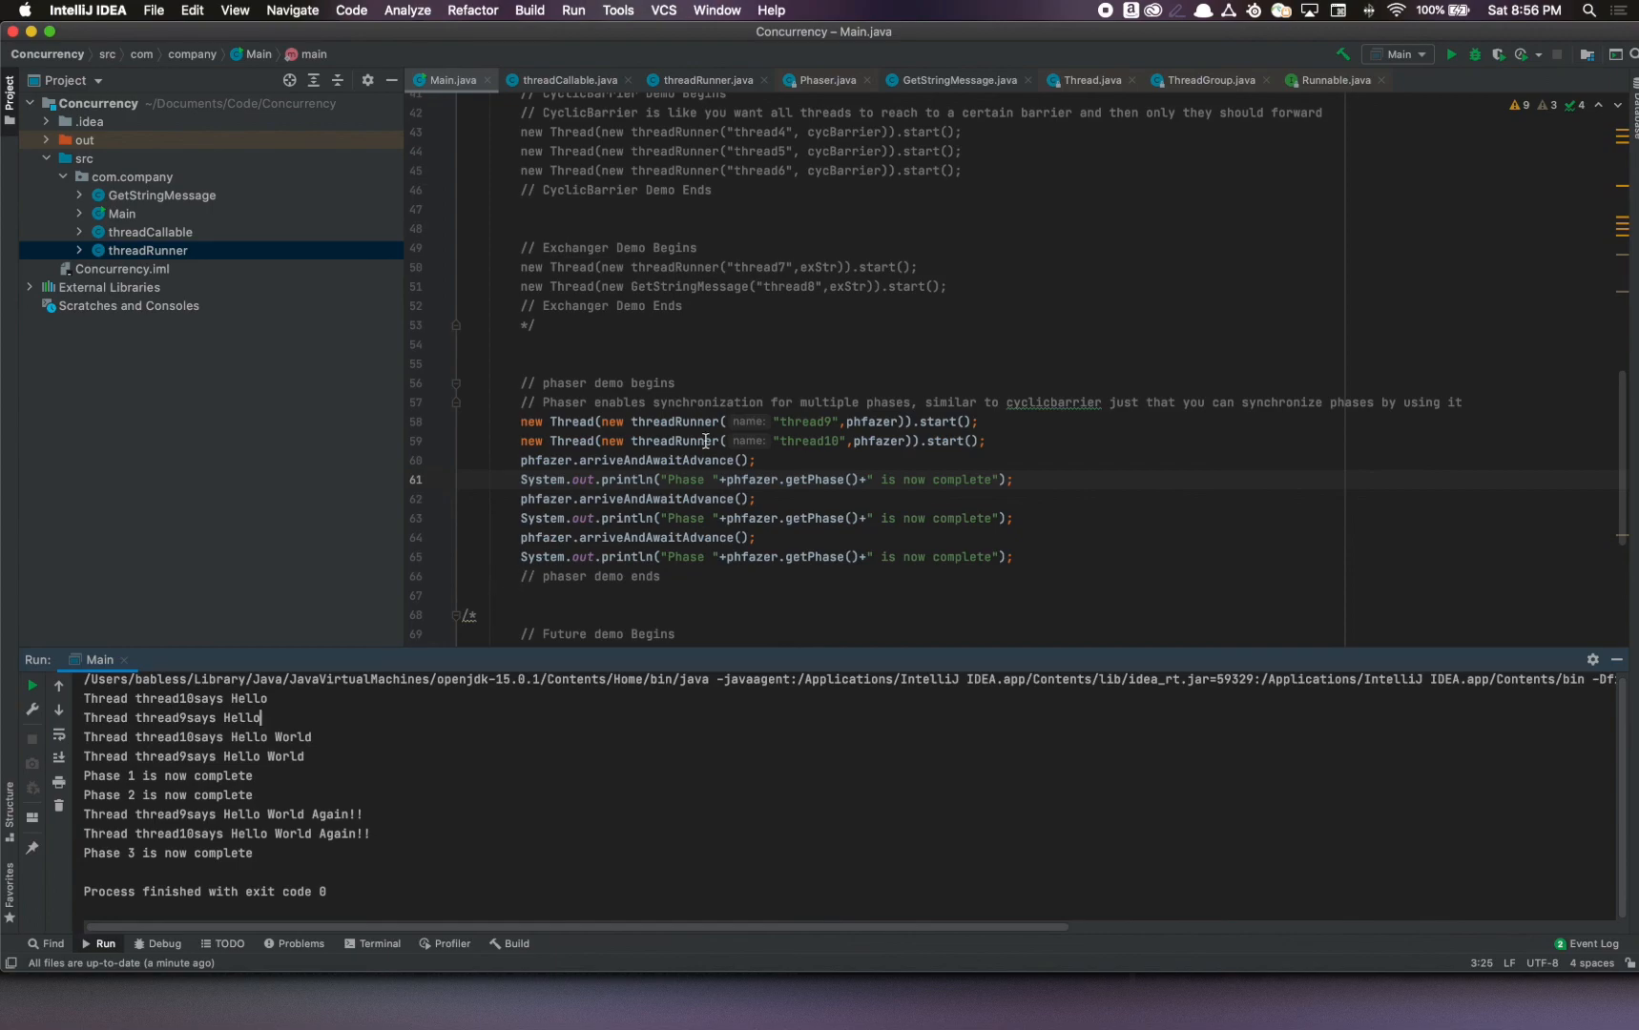